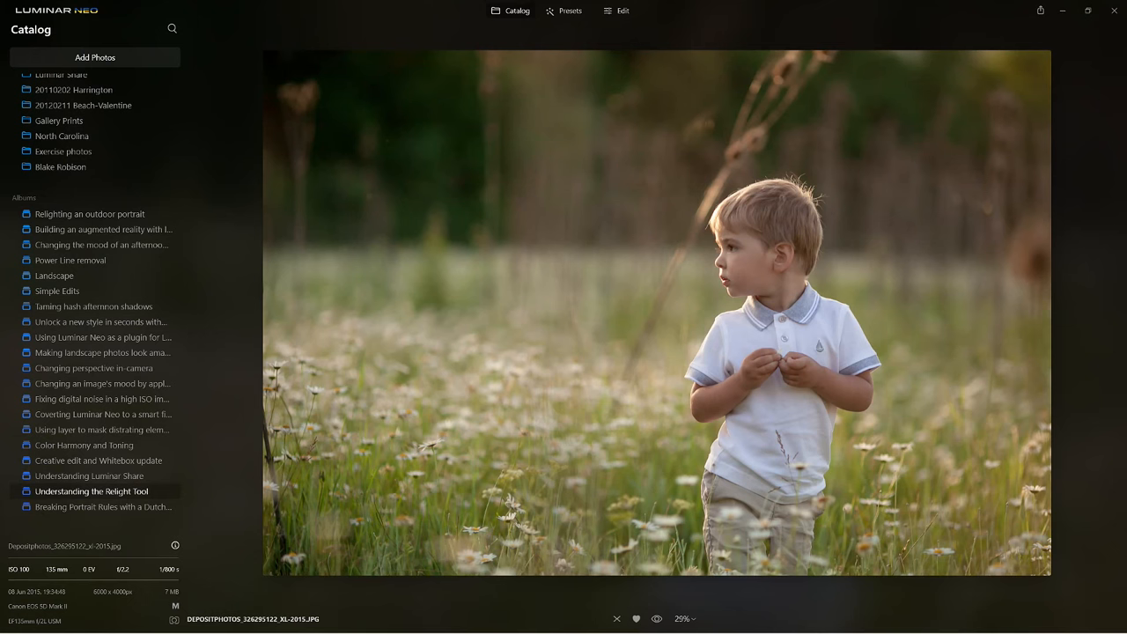
pyautogui.moveTo(215, 132)
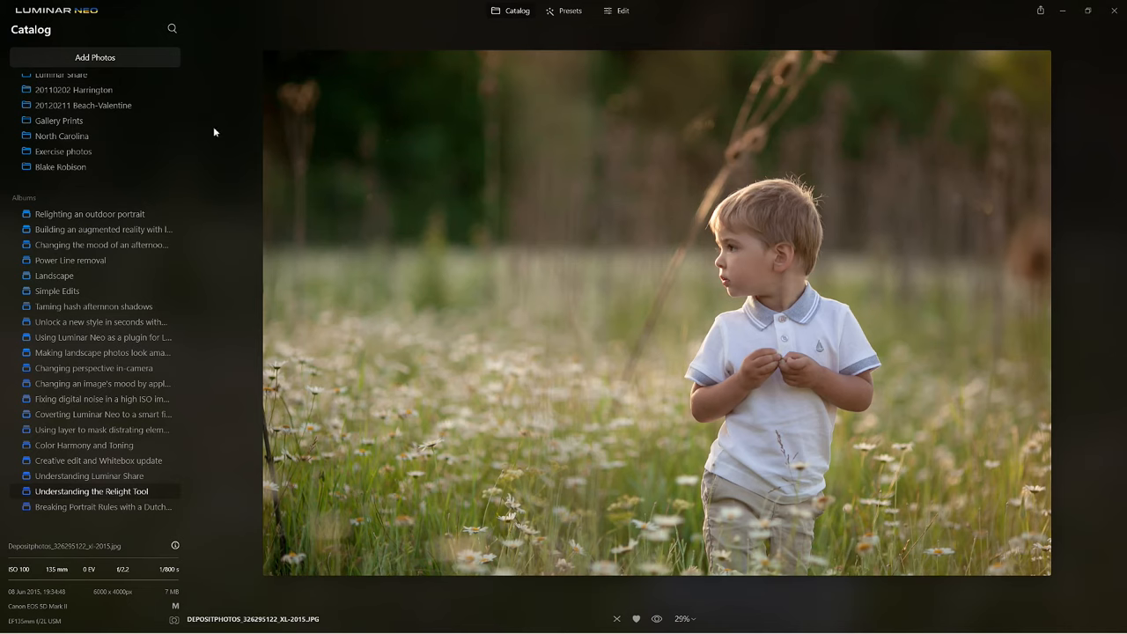
pyautogui.moveTo(599, 18)
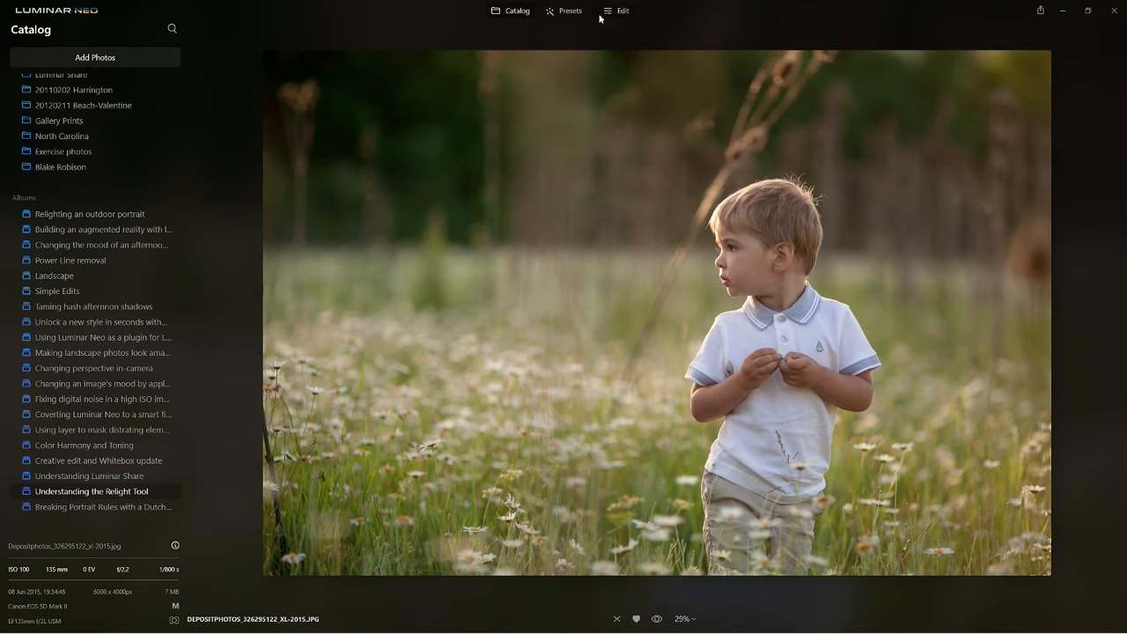
# Enter the Edit workspace for the photo and expand the Relight tool under Creative.
pyautogui.click(624, 11)
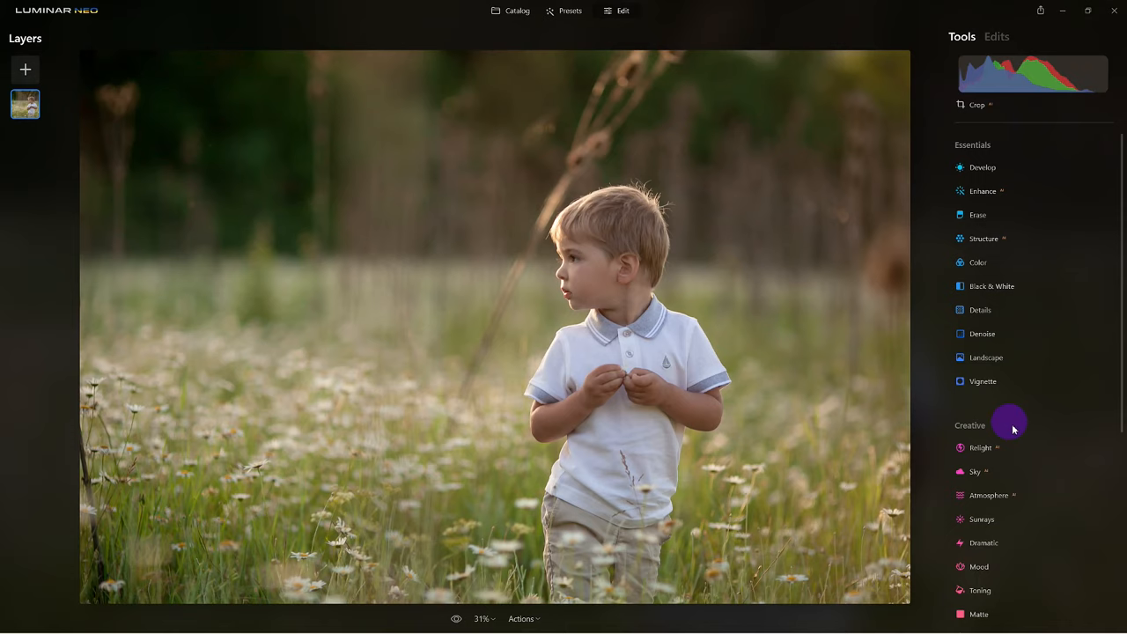
pyautogui.moveTo(982, 437)
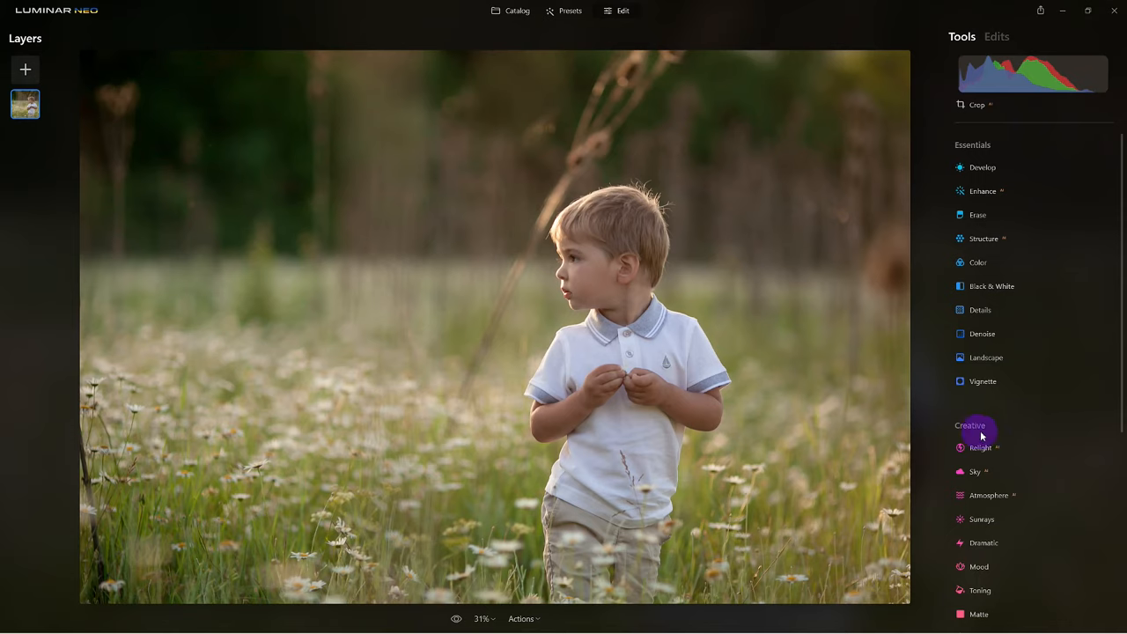
pyautogui.click(979, 447)
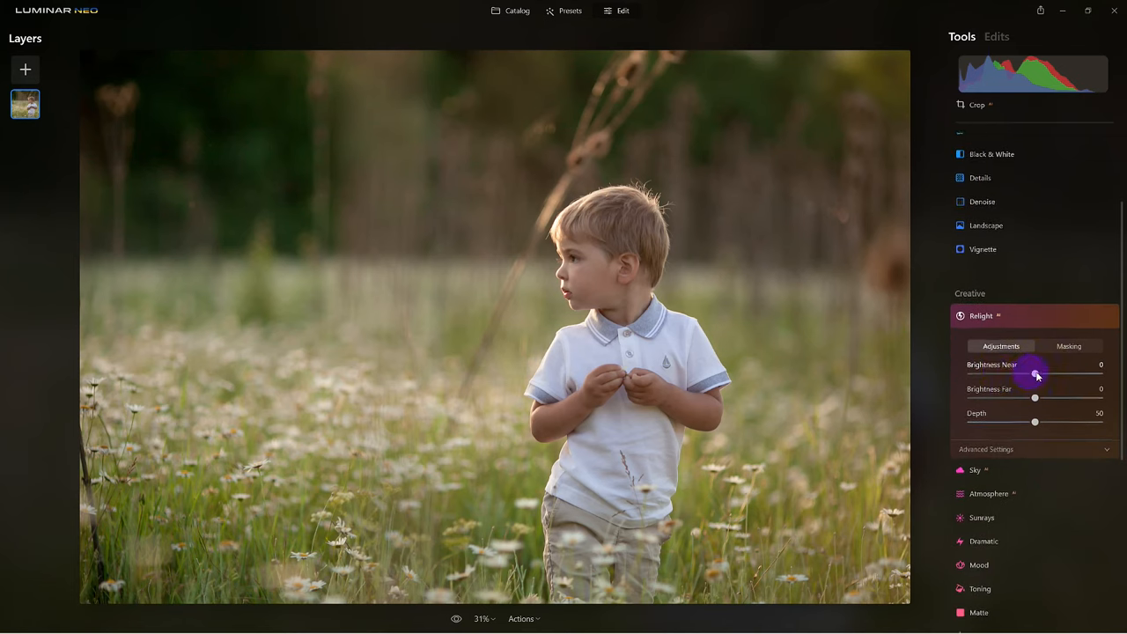
# Raise Brightness Near and pull Brightness Far down to about -17 to darken the meadow.
pyautogui.moveTo(1036, 373); pyautogui.dragTo(1076, 373)
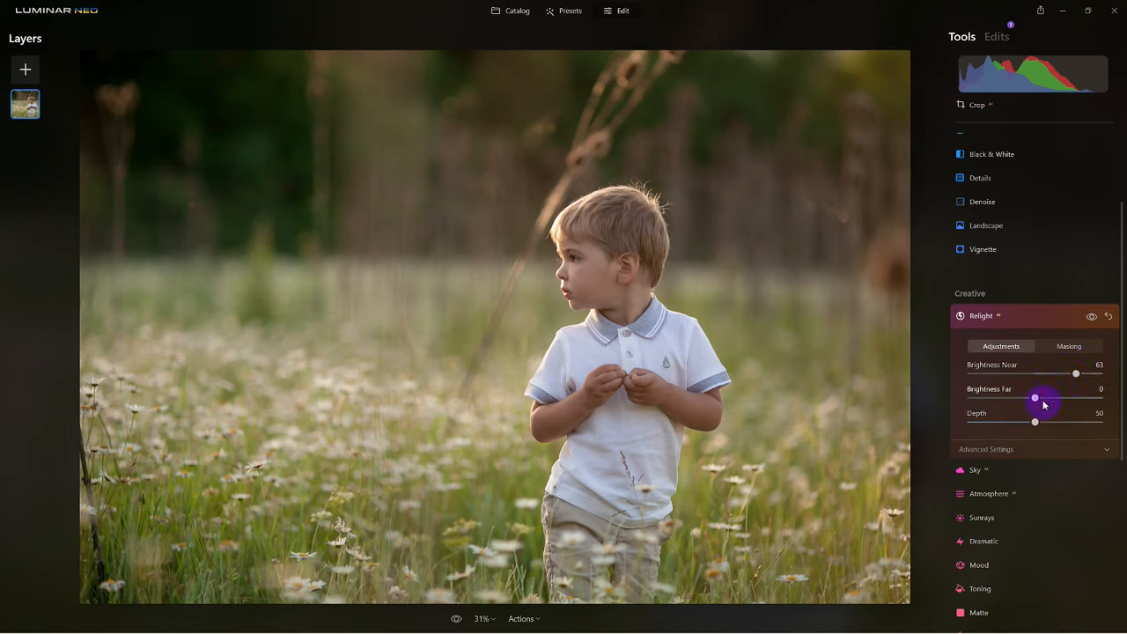
pyautogui.moveTo(1036, 398); pyautogui.dragTo(1085, 398)
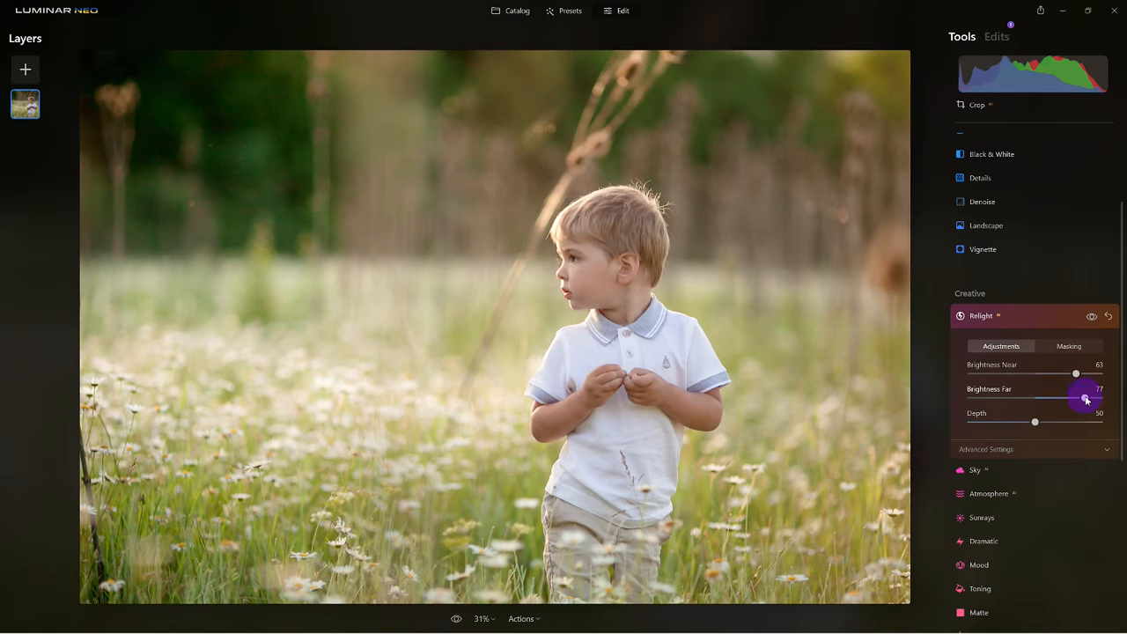
pyautogui.moveTo(1076, 399); pyautogui.dragTo(1043, 400)
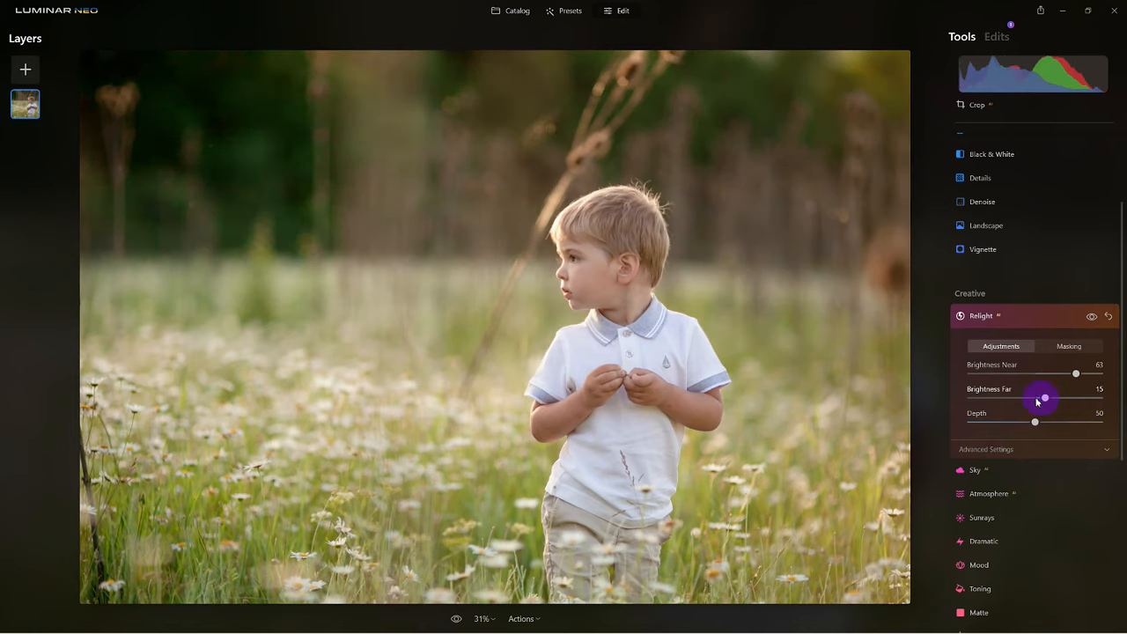
pyautogui.moveTo(1043, 398); pyautogui.dragTo(1030, 398)
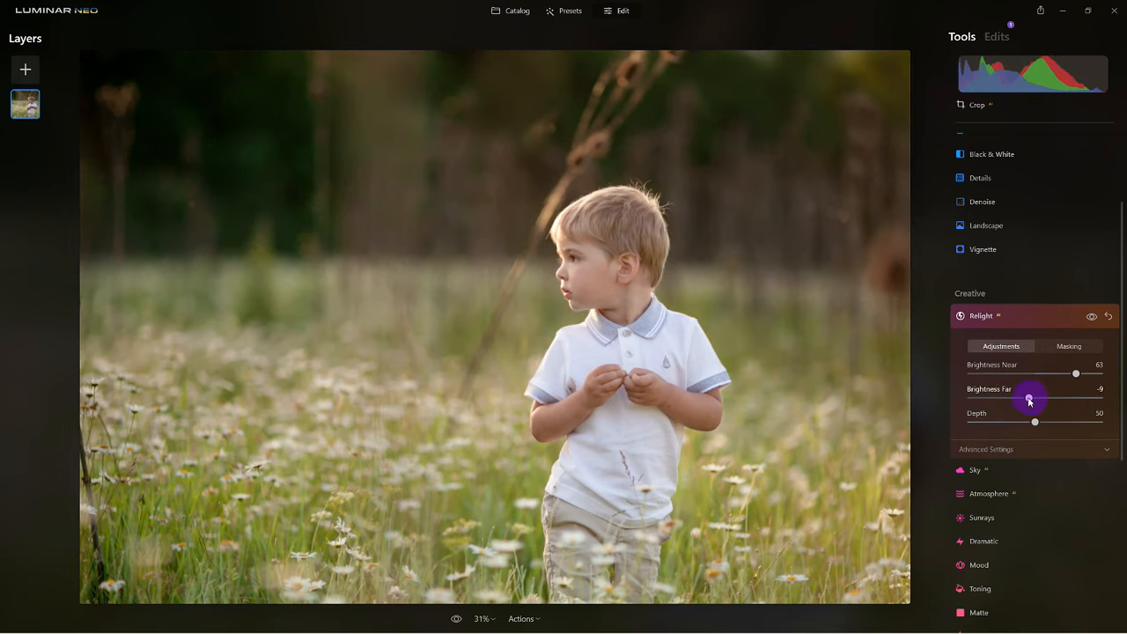
pyautogui.moveTo(1036, 398); pyautogui.dragTo(1025, 398)
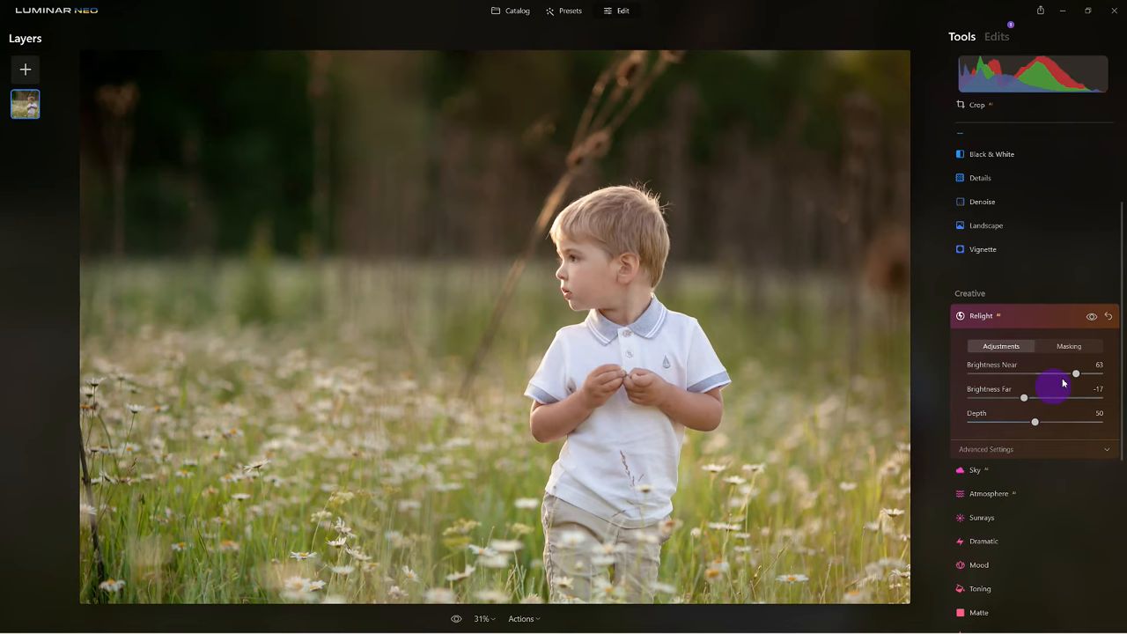
# Fine-tune Brightness Near, settling on a moderate 37 for the boy in the foreground.
pyautogui.moveTo(1074, 373); pyautogui.dragTo(1073, 373)
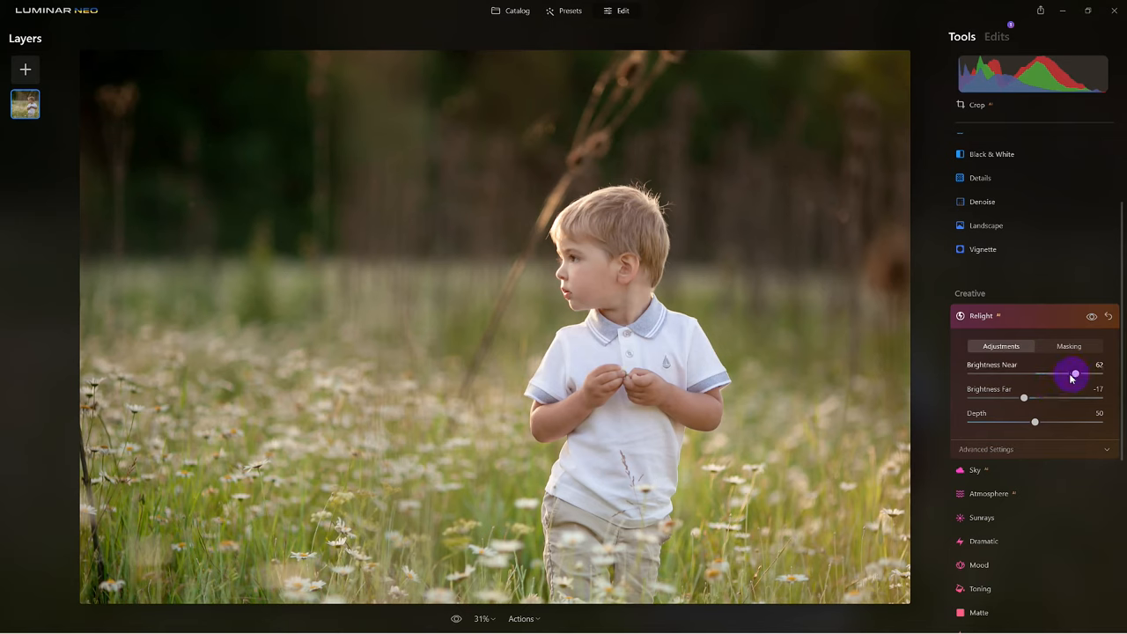
pyautogui.moveTo(1075, 375); pyautogui.dragTo(1046, 377)
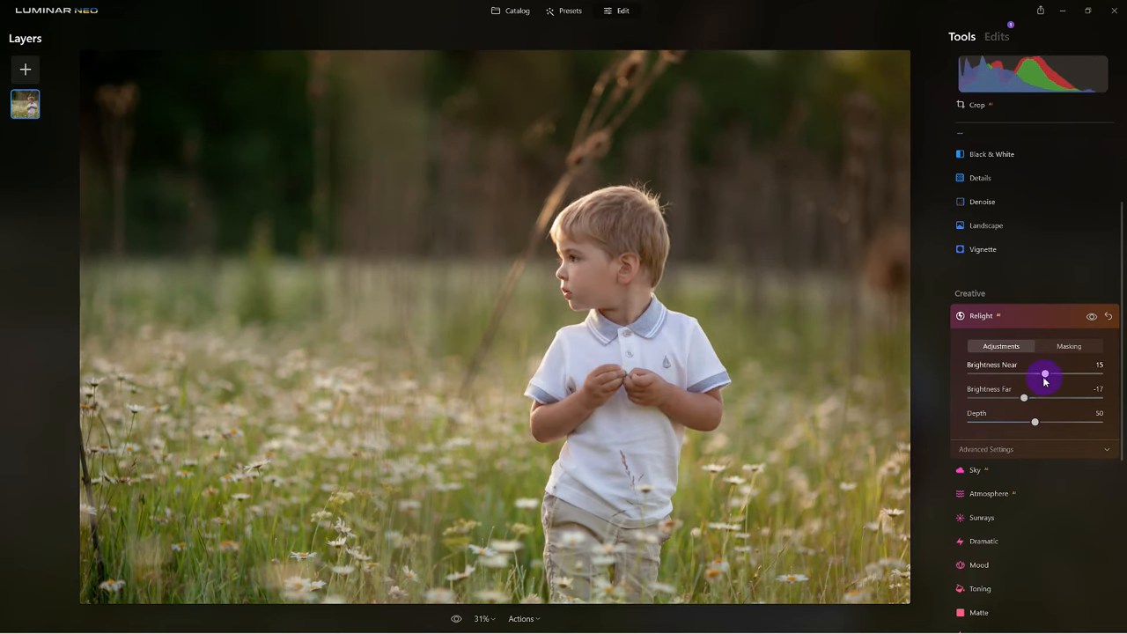
pyautogui.moveTo(1046, 377); pyautogui.dragTo(1036, 373)
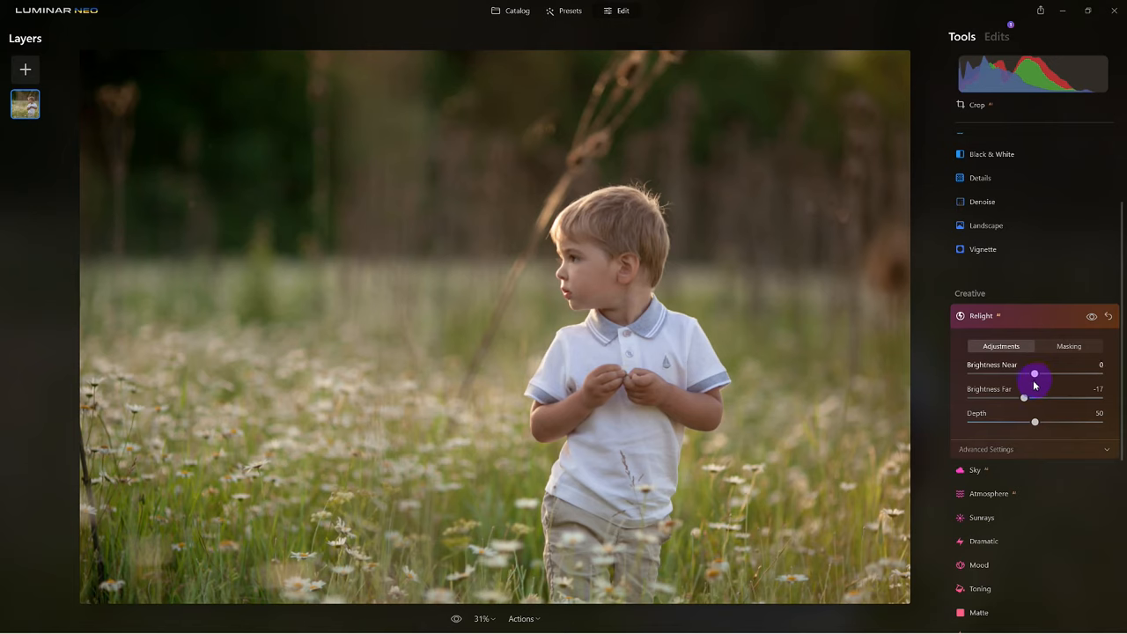
pyautogui.moveTo(1036, 373); pyautogui.dragTo(1034, 373)
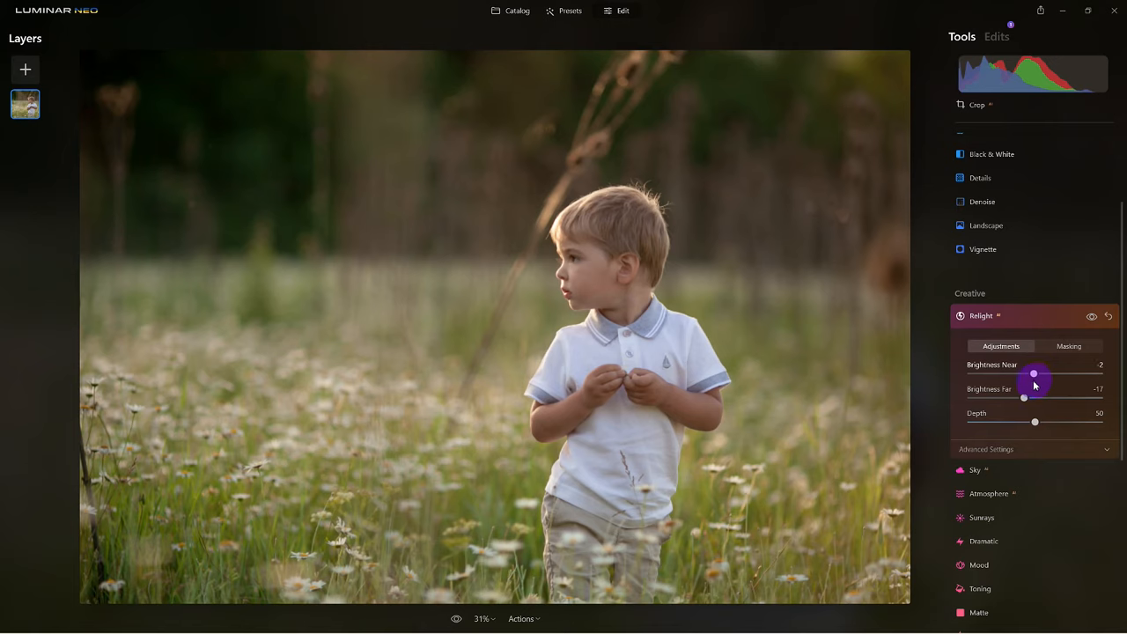
pyautogui.moveTo(1032, 373); pyautogui.dragTo(1048, 373)
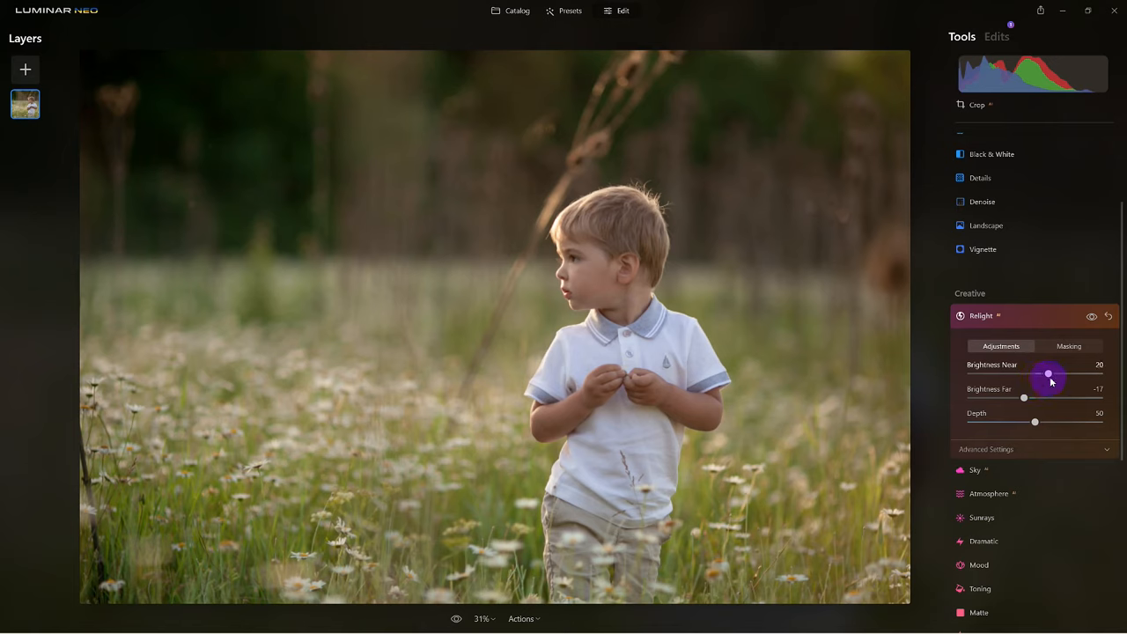
pyautogui.moveTo(1050, 376); pyautogui.dragTo(1067, 377)
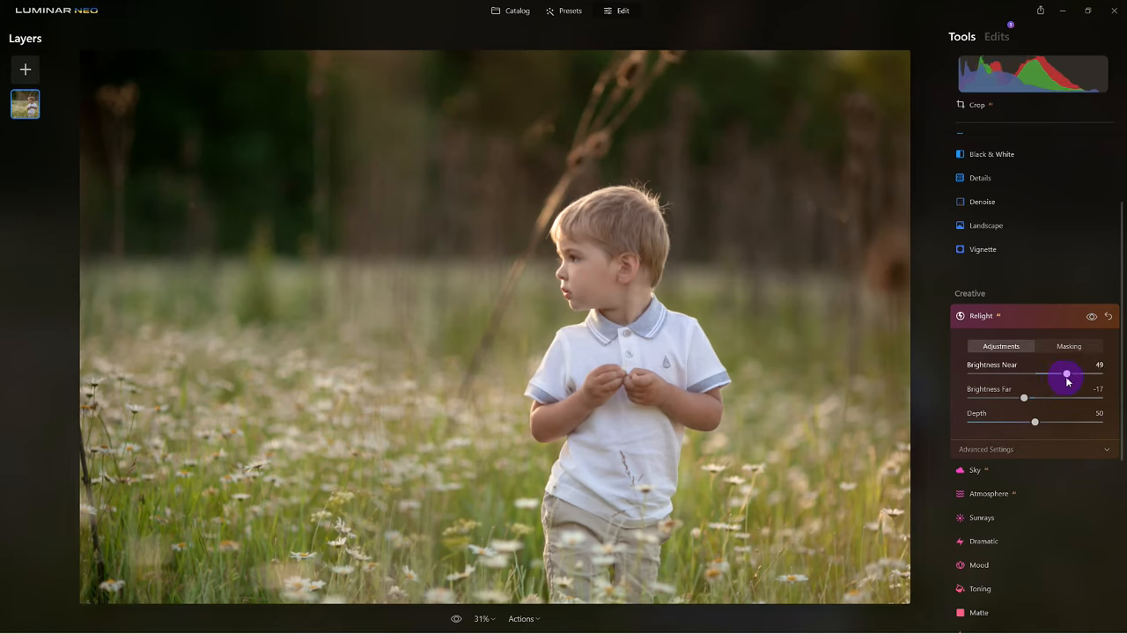
pyautogui.moveTo(1067, 375); pyautogui.dragTo(1061, 375)
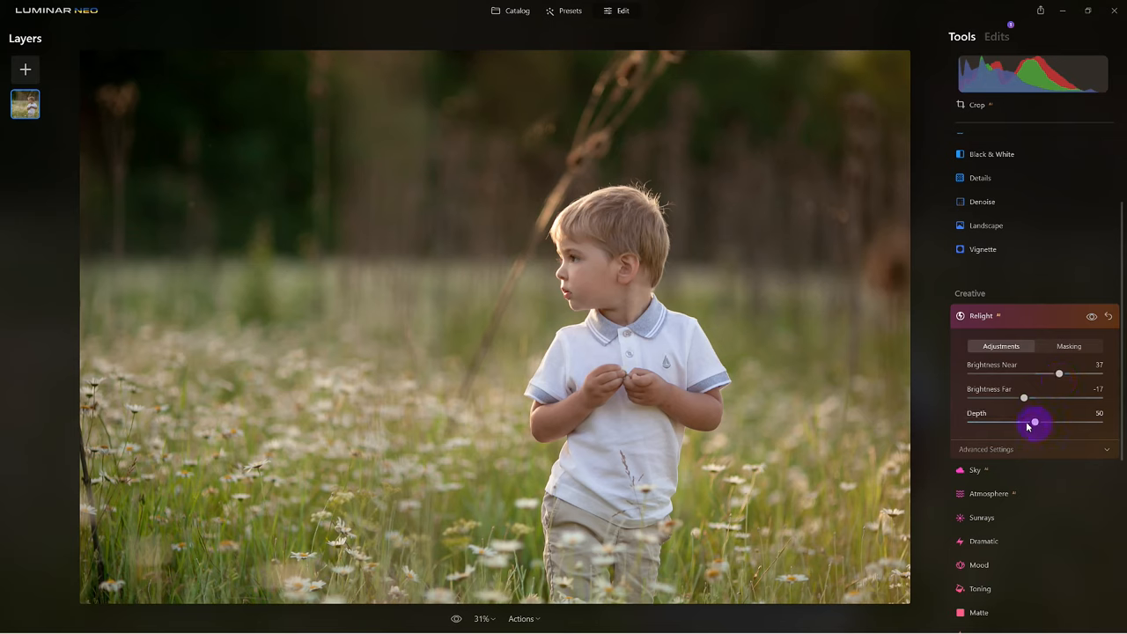
# Sweep the Depth slider through low and high values and settle it at 41.
pyautogui.moveTo(1033, 423); pyautogui.dragTo(1056, 423)
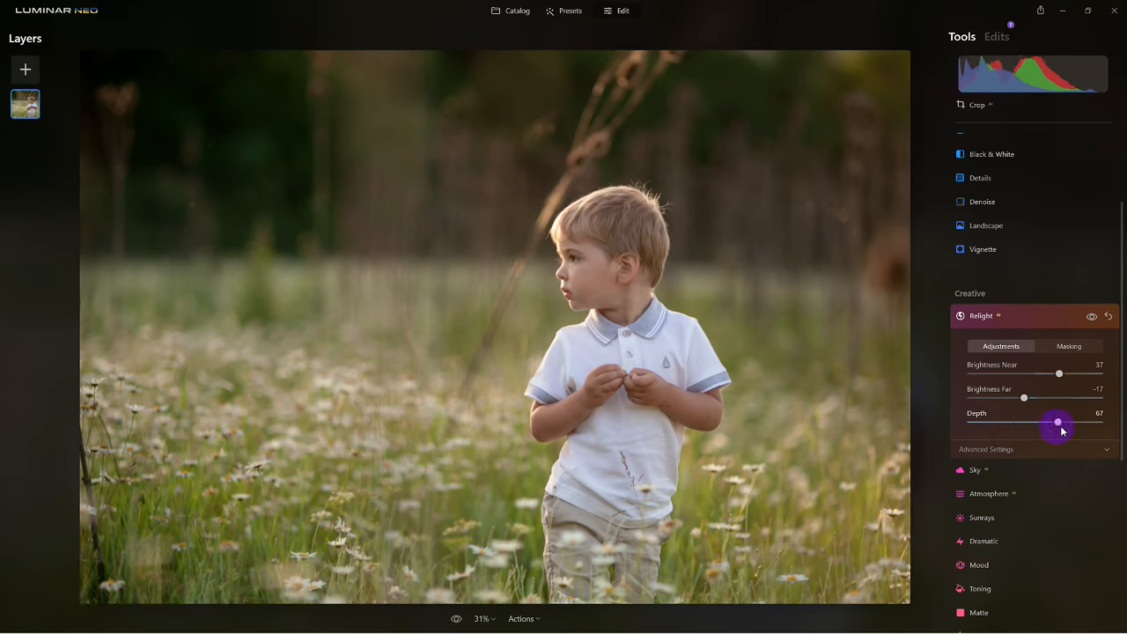
pyautogui.moveTo(1059, 423); pyautogui.dragTo(1065, 423)
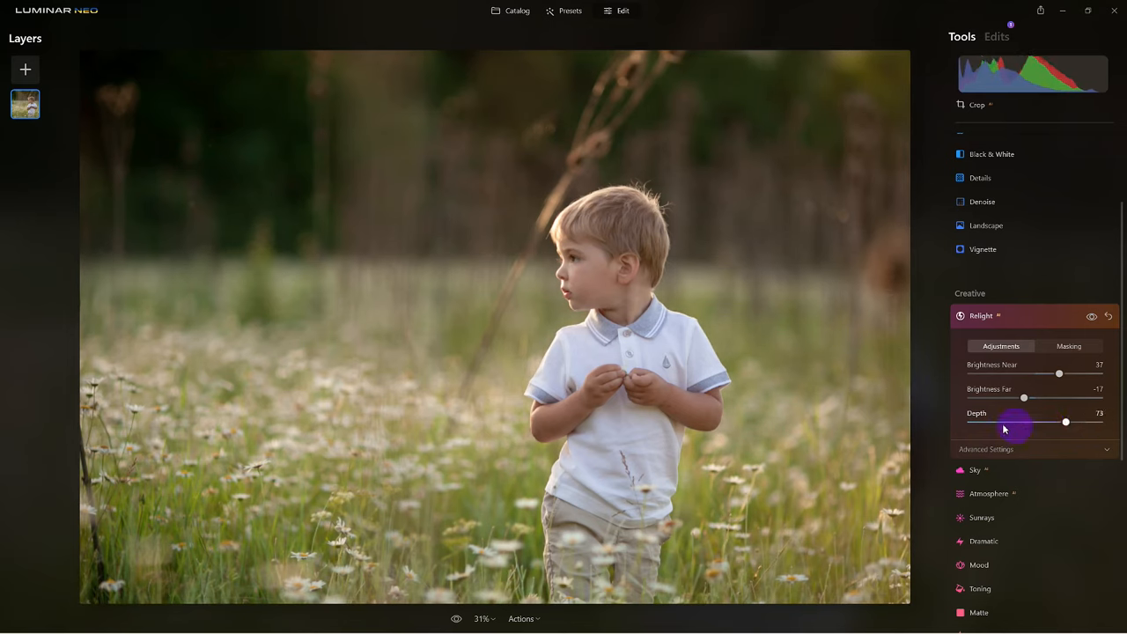
pyautogui.moveTo(1066, 423); pyautogui.dragTo(983, 423)
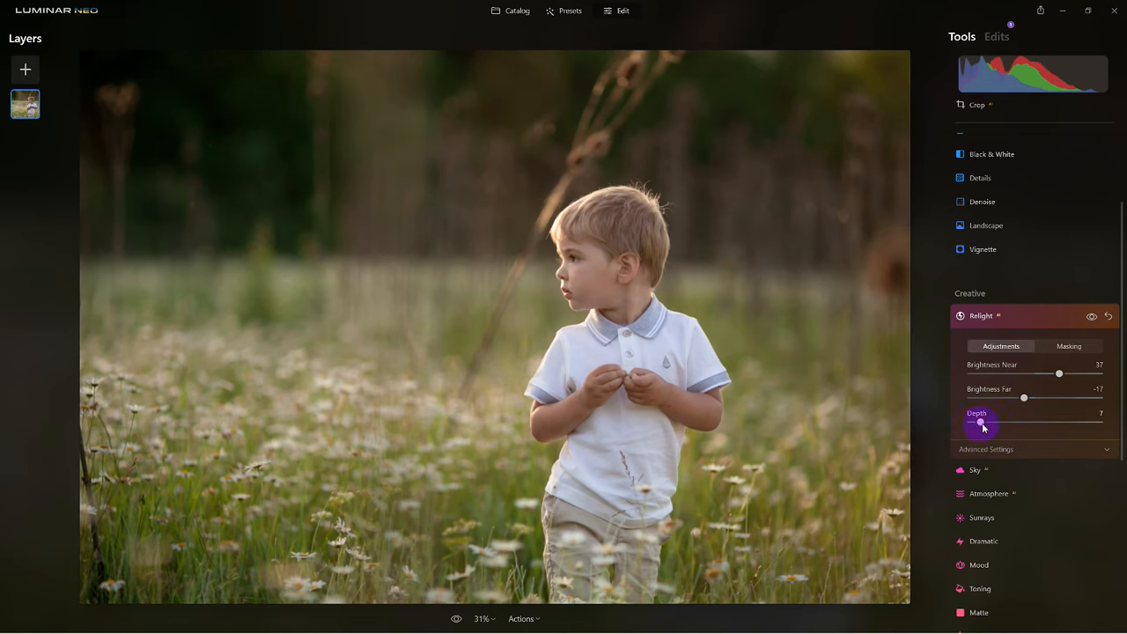
pyautogui.moveTo(980, 425); pyautogui.dragTo(990, 424)
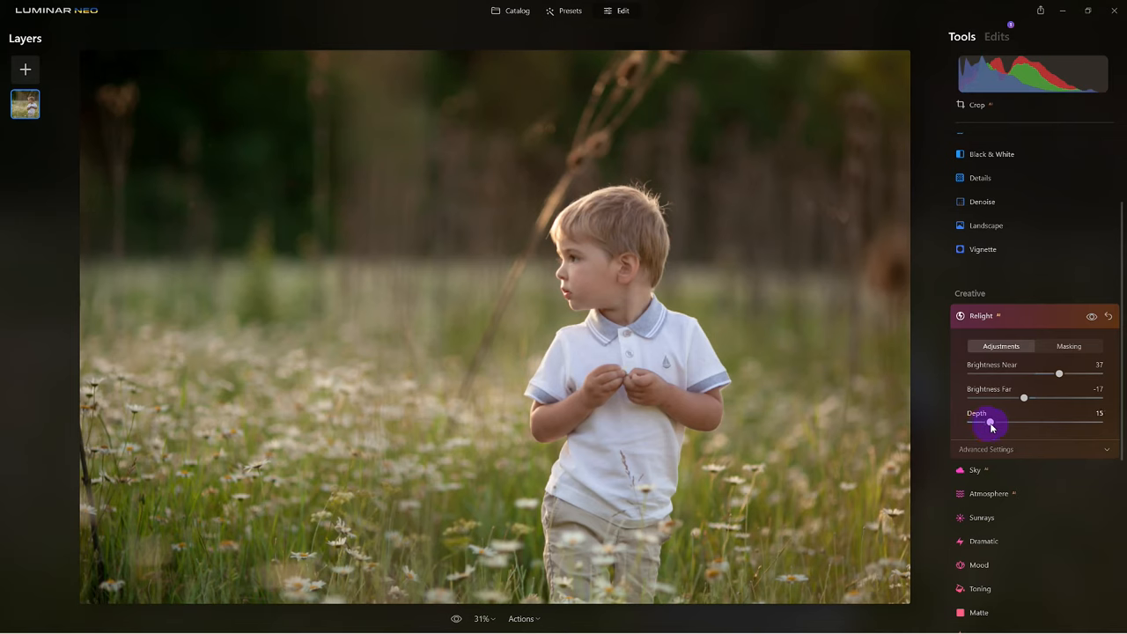
pyautogui.moveTo(990, 422); pyautogui.dragTo(1021, 423)
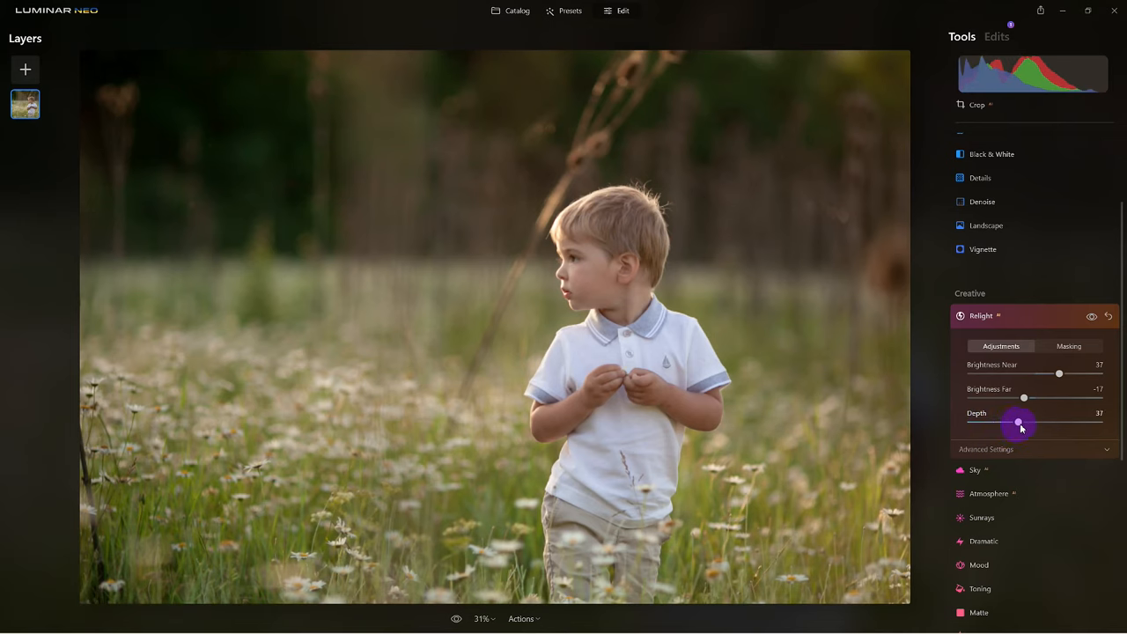
pyautogui.moveTo(1023, 423); pyautogui.dragTo(1096, 422)
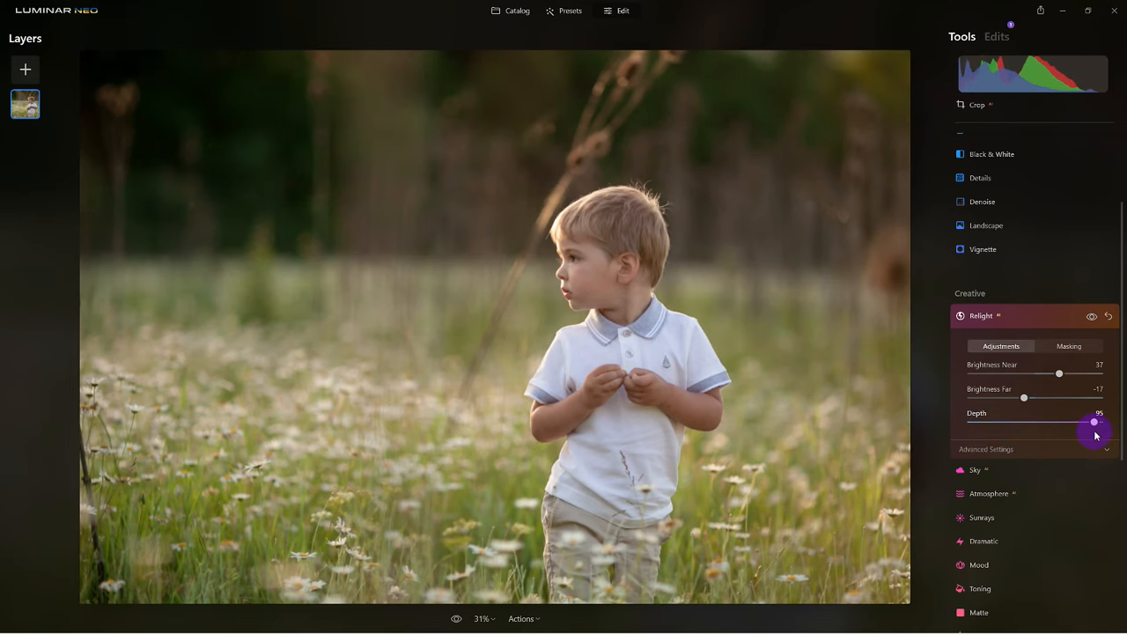
pyautogui.moveTo(1096, 423); pyautogui.dragTo(1036, 422)
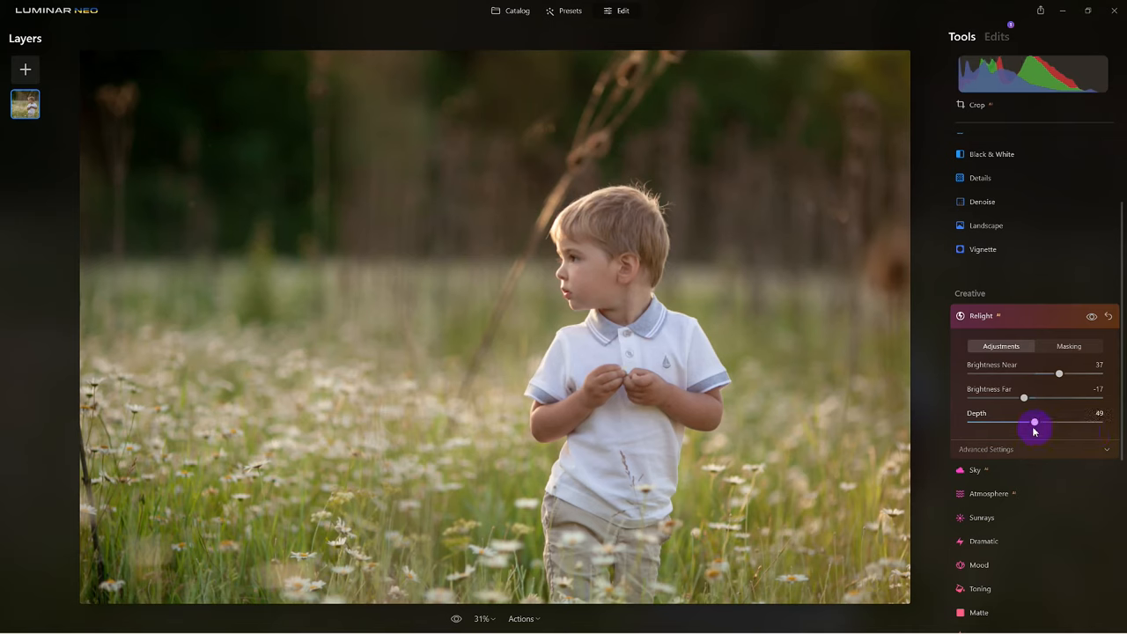
pyautogui.moveTo(1036, 423); pyautogui.dragTo(1025, 428)
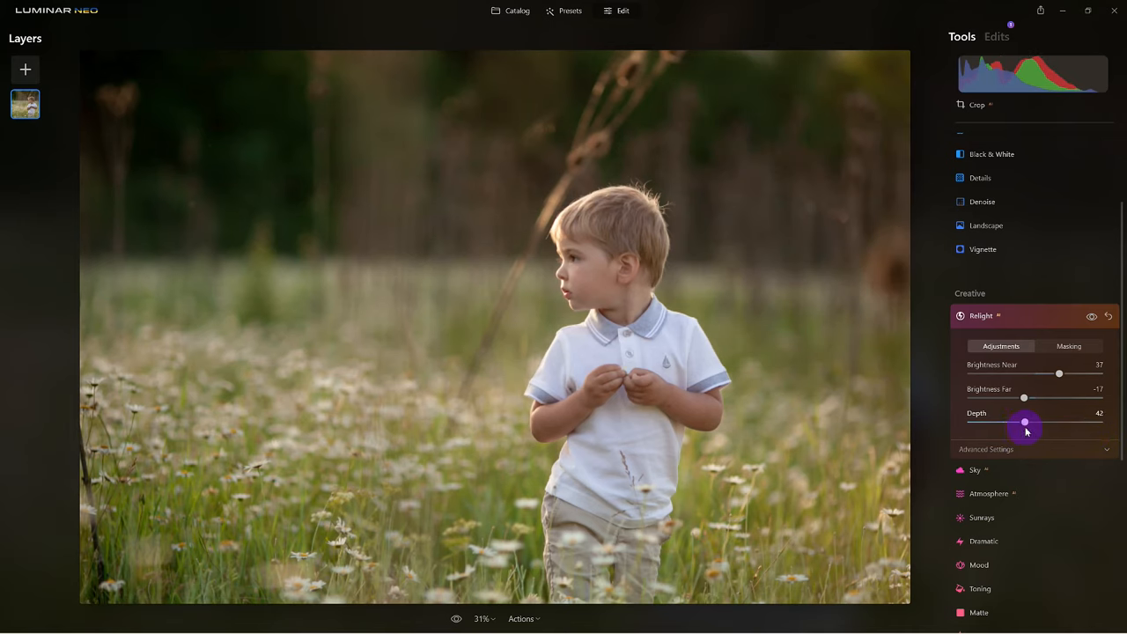
pyautogui.moveTo(1025, 424); pyautogui.dragTo(1025, 425)
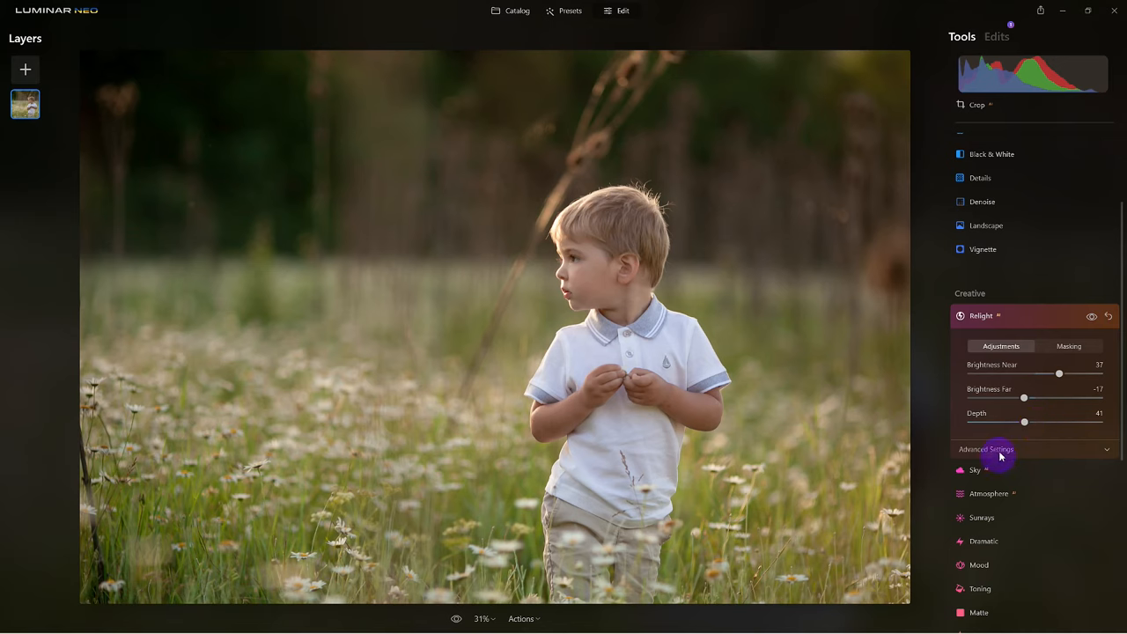
# Reveal Relight's Advanced Settings and set Warmth Near to 33 after testing cooler and warmer values.
pyautogui.click(986, 449)
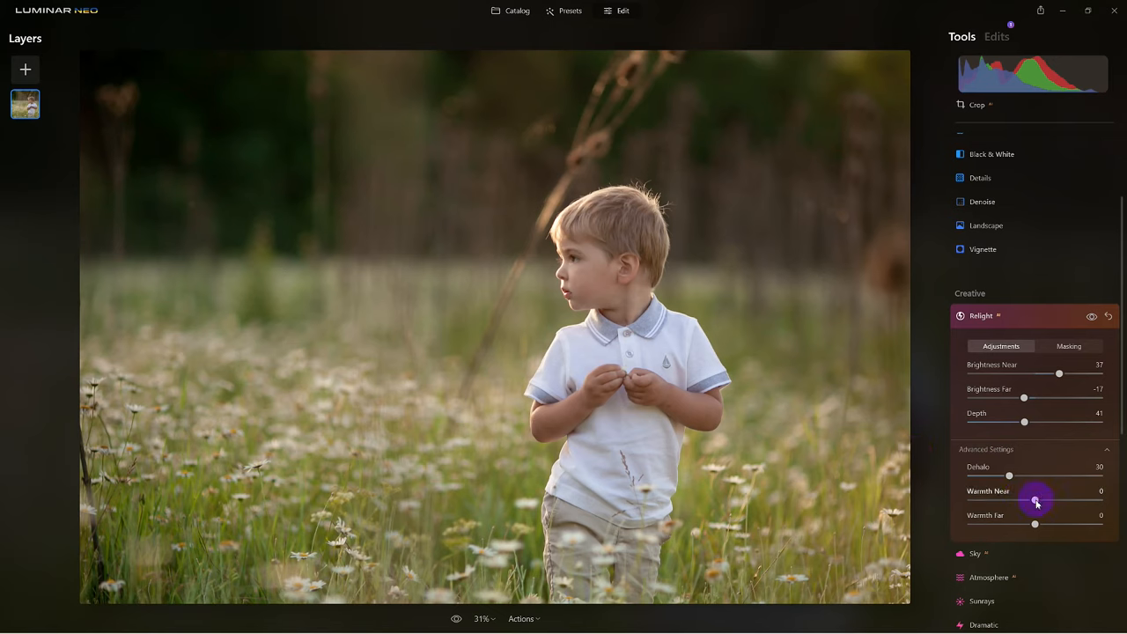
pyautogui.moveTo(1036, 500); pyautogui.dragTo(971, 500)
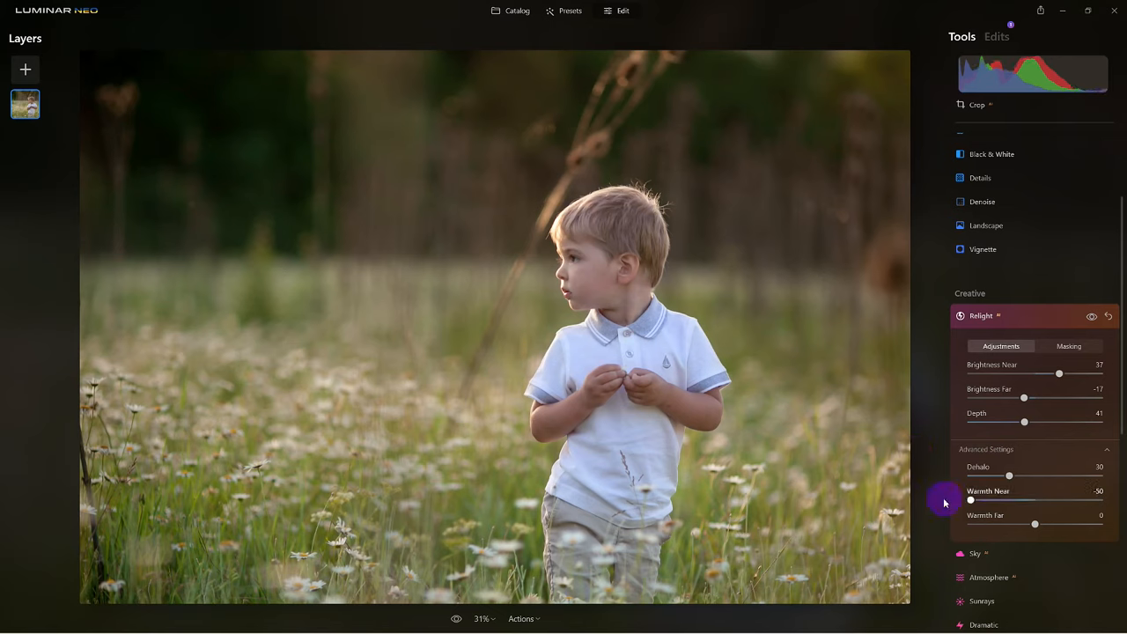
pyautogui.moveTo(970, 501); pyautogui.dragTo(974, 500)
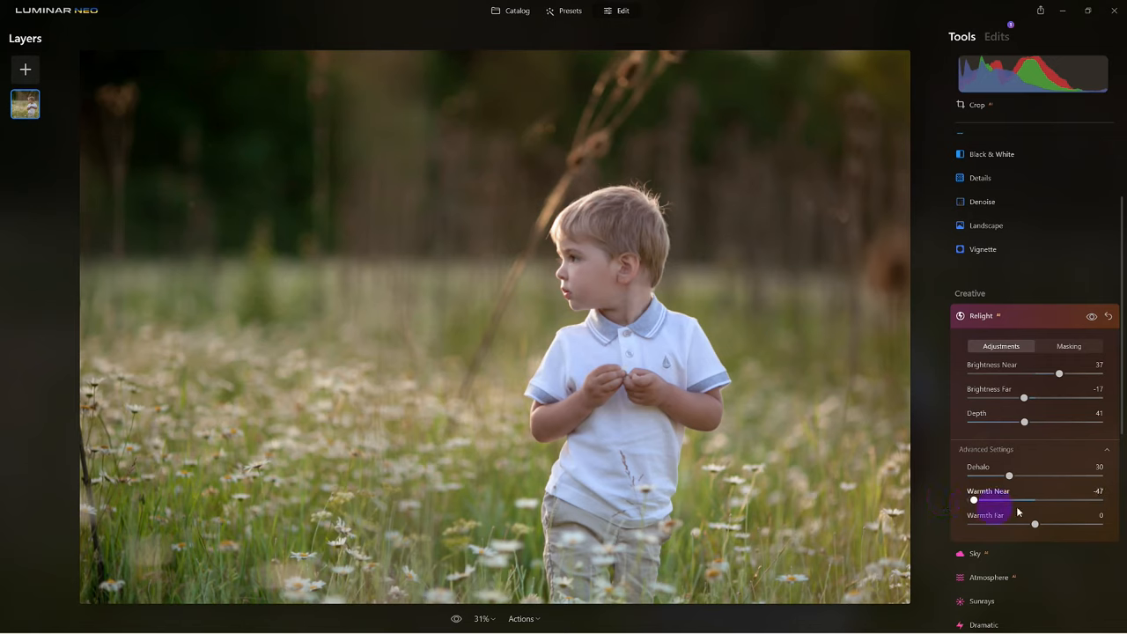
pyautogui.moveTo(972, 500); pyautogui.dragTo(1099, 501)
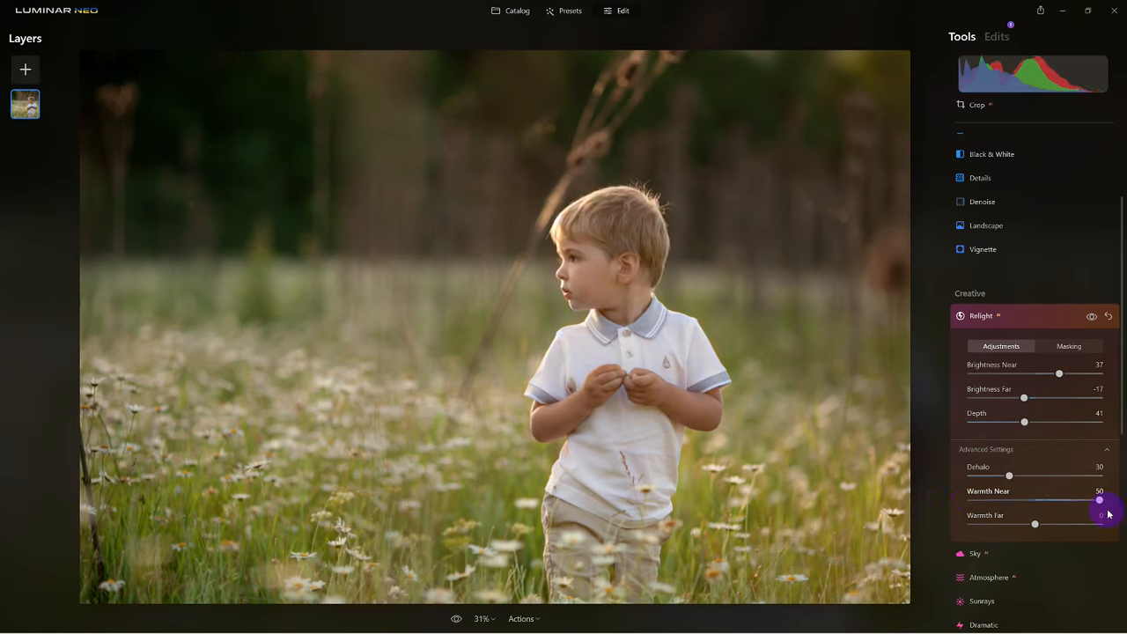
pyautogui.moveTo(1099, 500); pyautogui.dragTo(1078, 500)
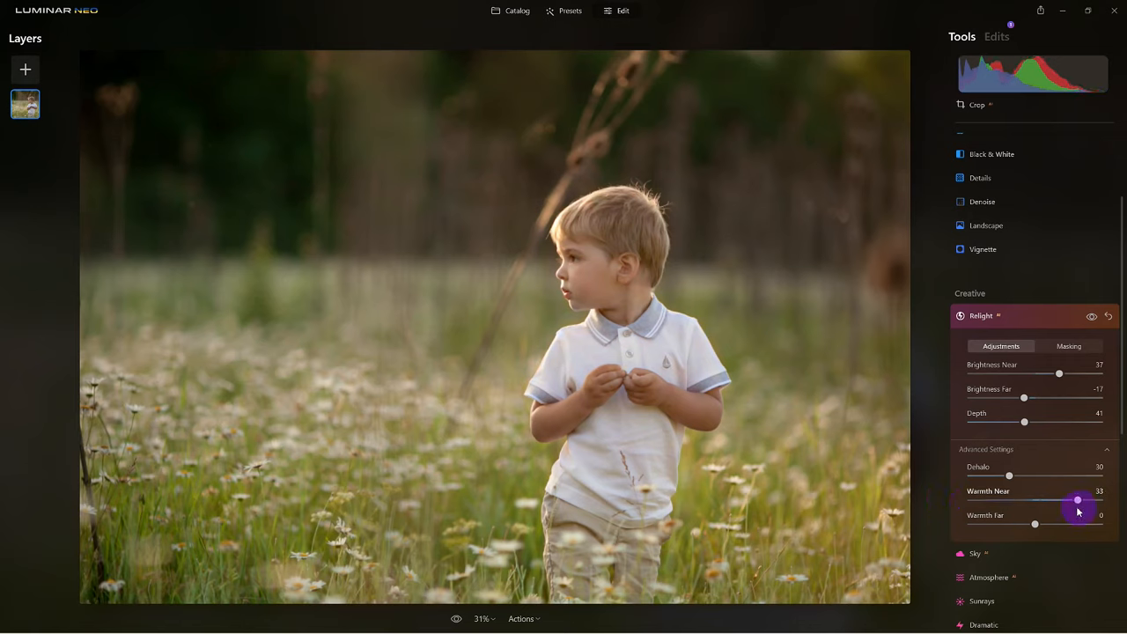
pyautogui.moveTo(1078, 500); pyautogui.dragTo(1071, 501)
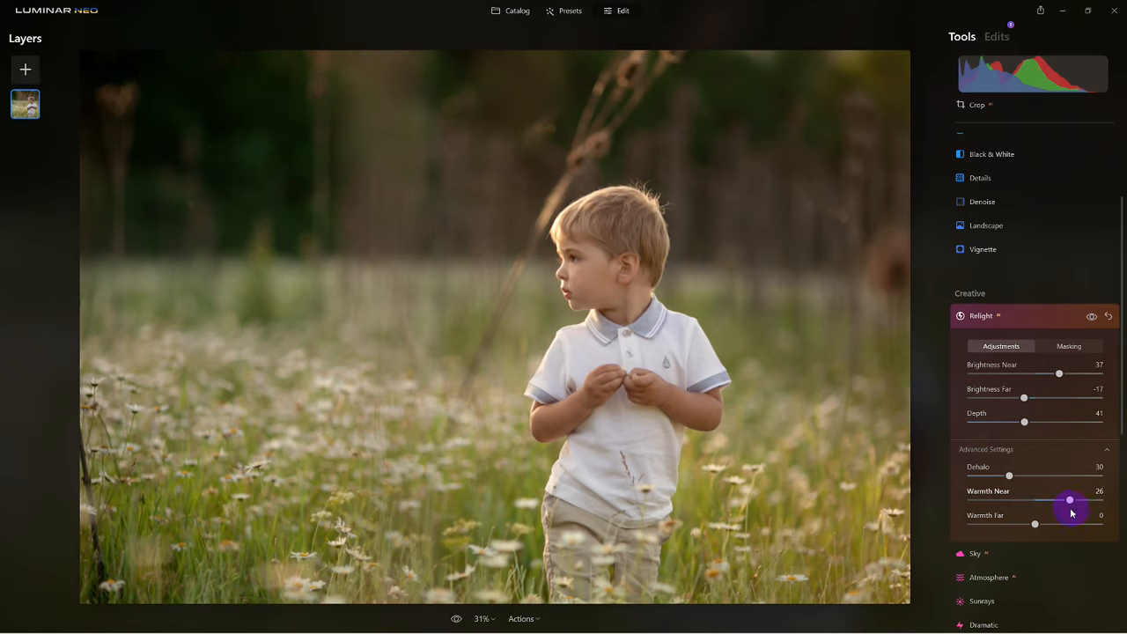
pyautogui.moveTo(1071, 500); pyautogui.dragTo(1078, 500)
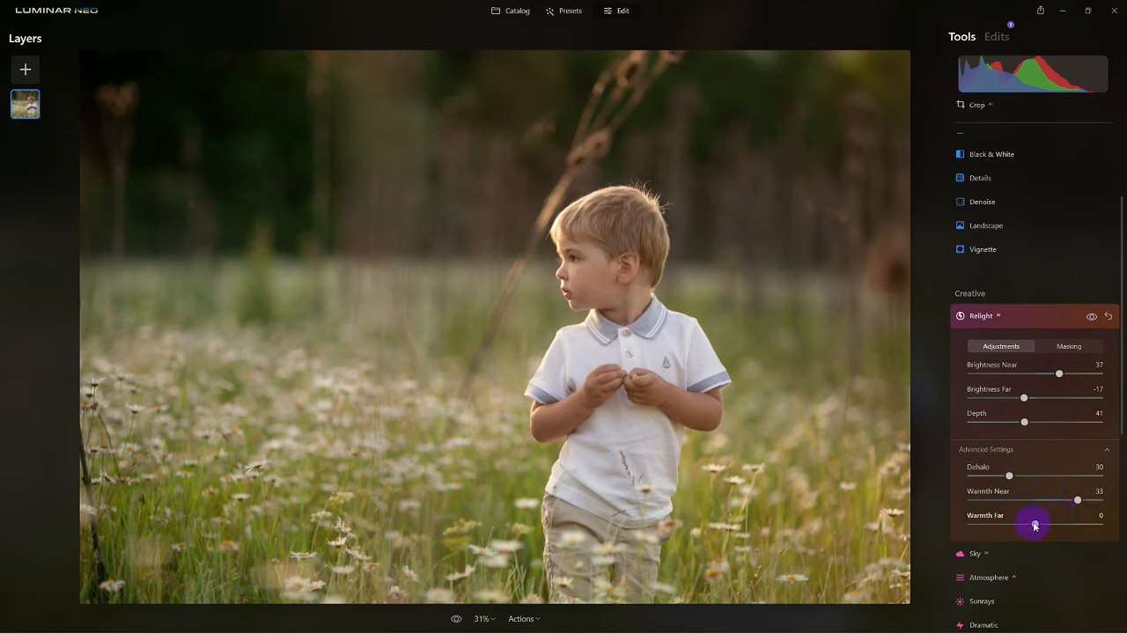
# Set Warmth Far to a mild positive value around 18 after testing cooler background tones.
pyautogui.moveTo(1032, 525); pyautogui.dragTo(1073, 525)
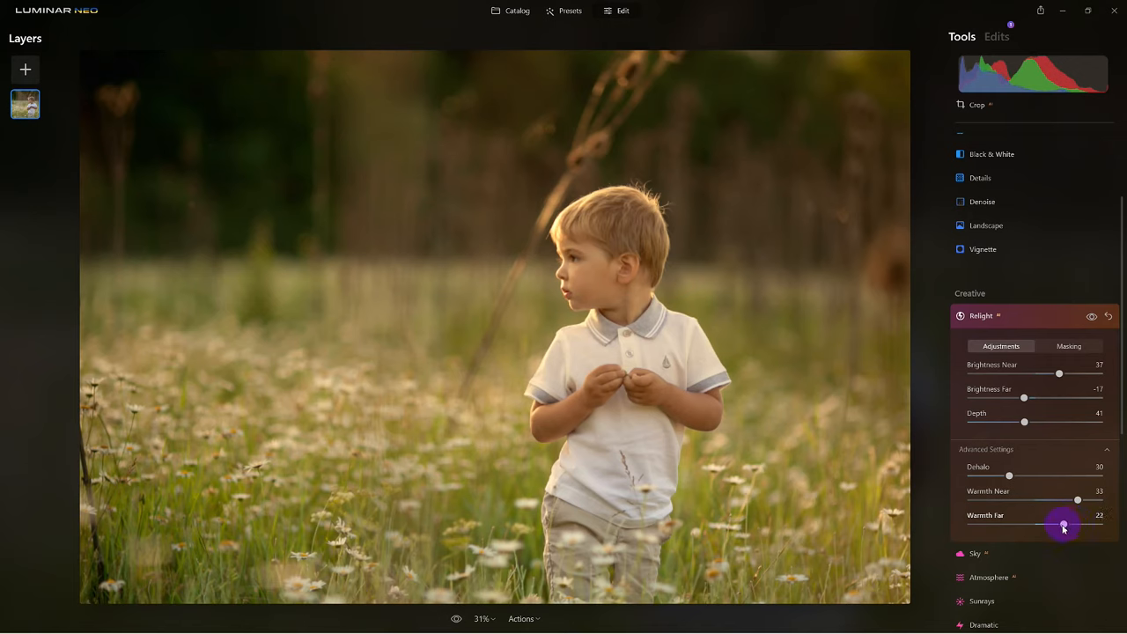
pyautogui.moveTo(1060, 525); pyautogui.dragTo(1065, 525)
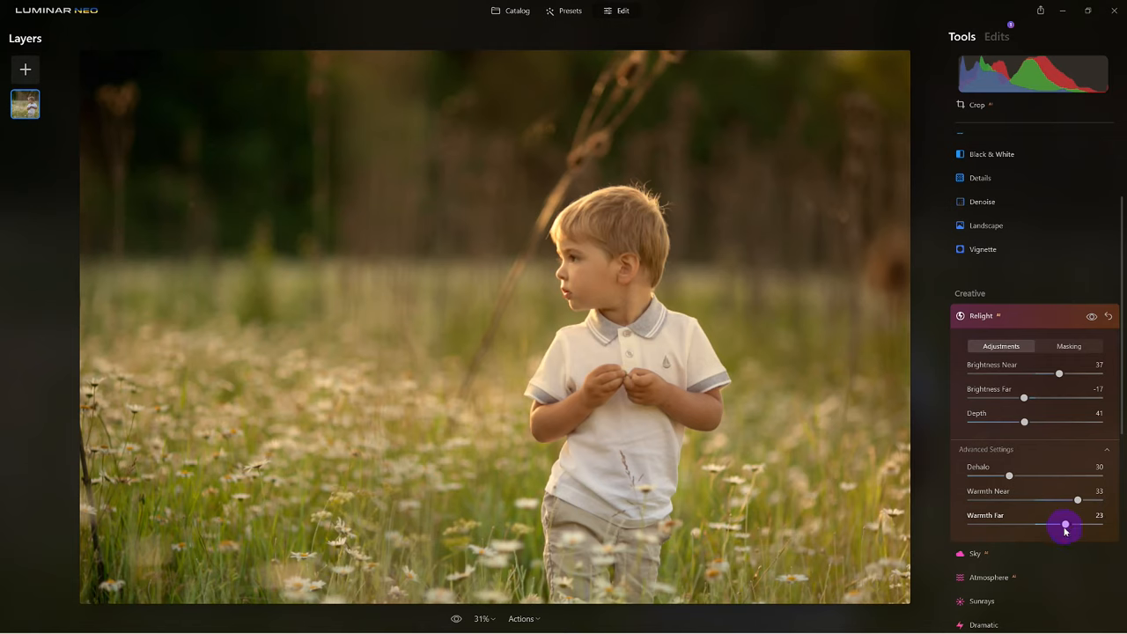
pyautogui.moveTo(1078, 524); pyautogui.dragTo(1060, 525)
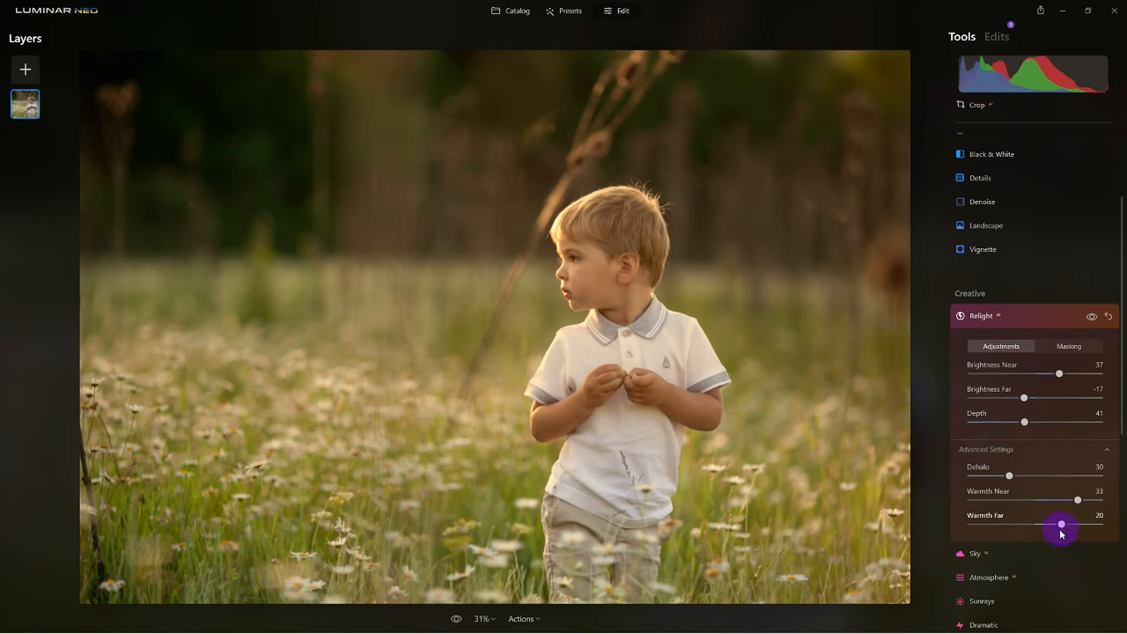
pyautogui.moveTo(1078, 525); pyautogui.dragTo(1061, 524)
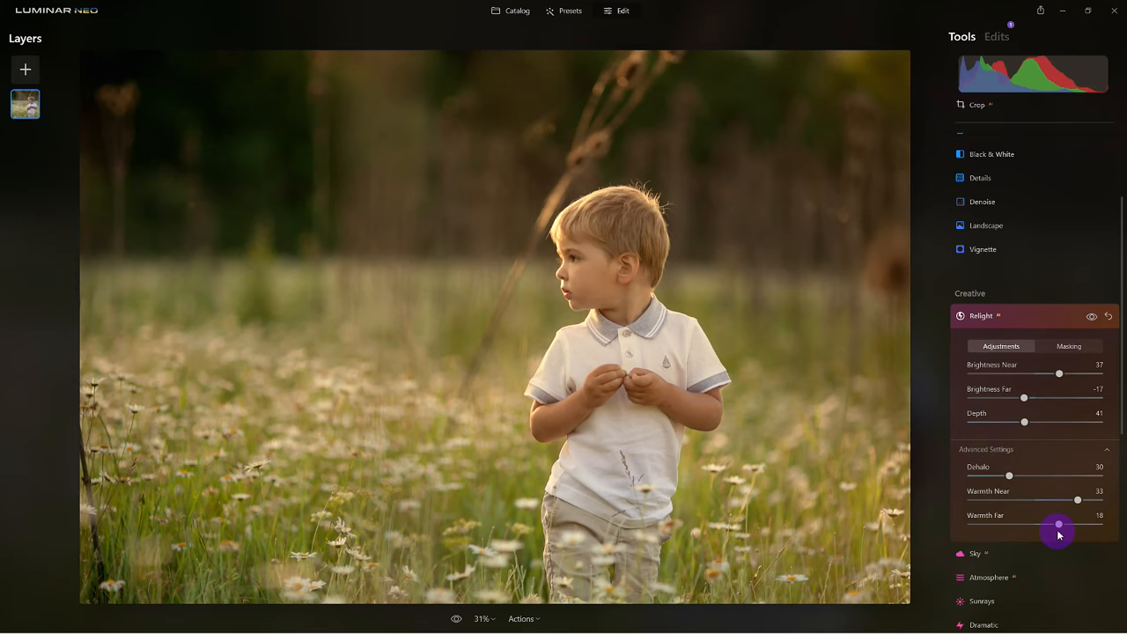
pyautogui.moveTo(1078, 525); pyautogui.dragTo(1057, 526)
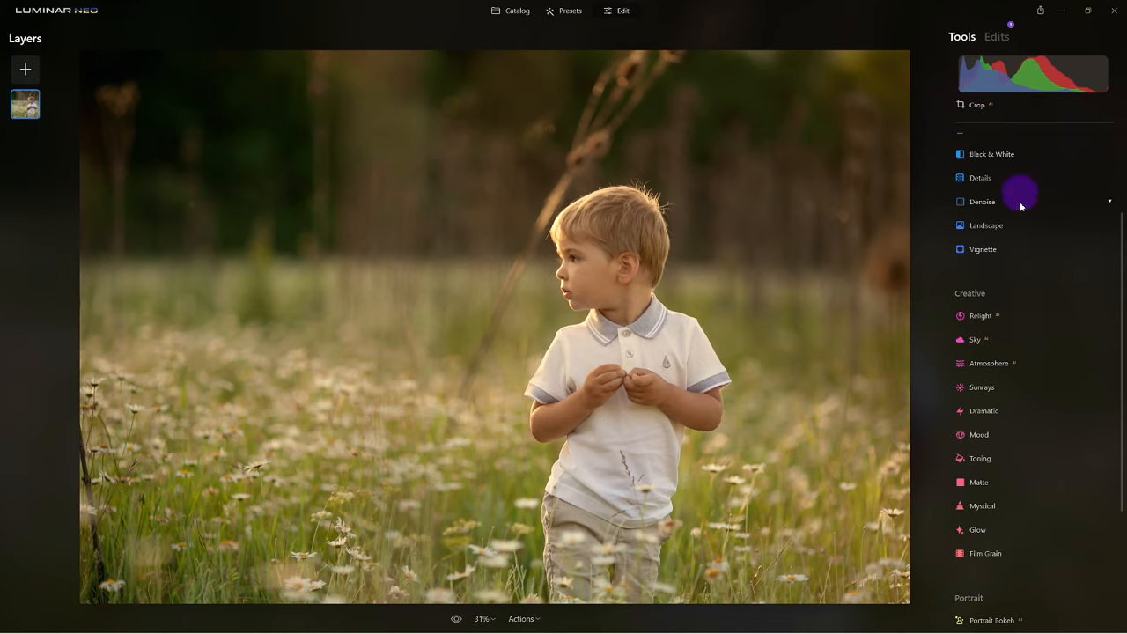
# Show the Edits list and expand Relight's Advanced Settings to review dehalo and warmth values.
pyautogui.click(981, 315)
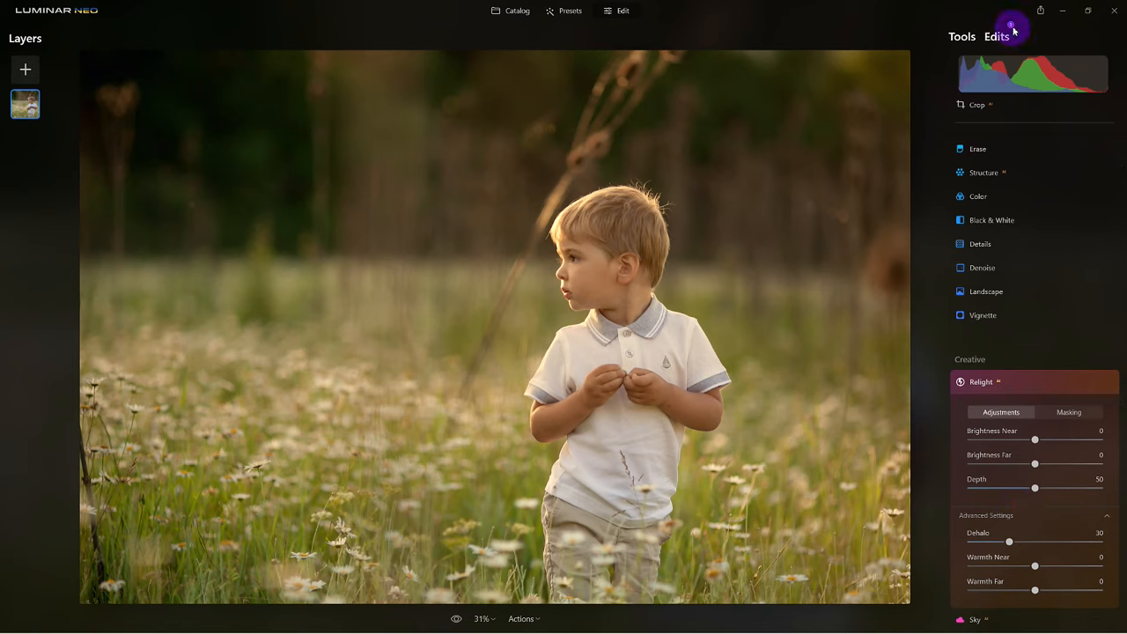
pyautogui.click(996, 36)
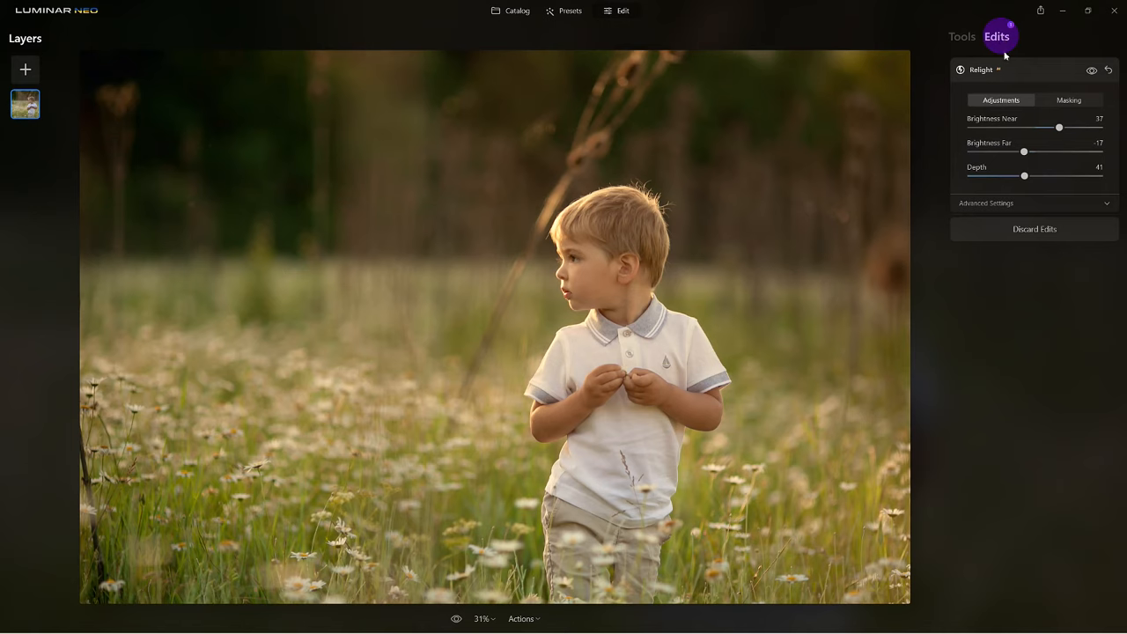
pyautogui.click(986, 203)
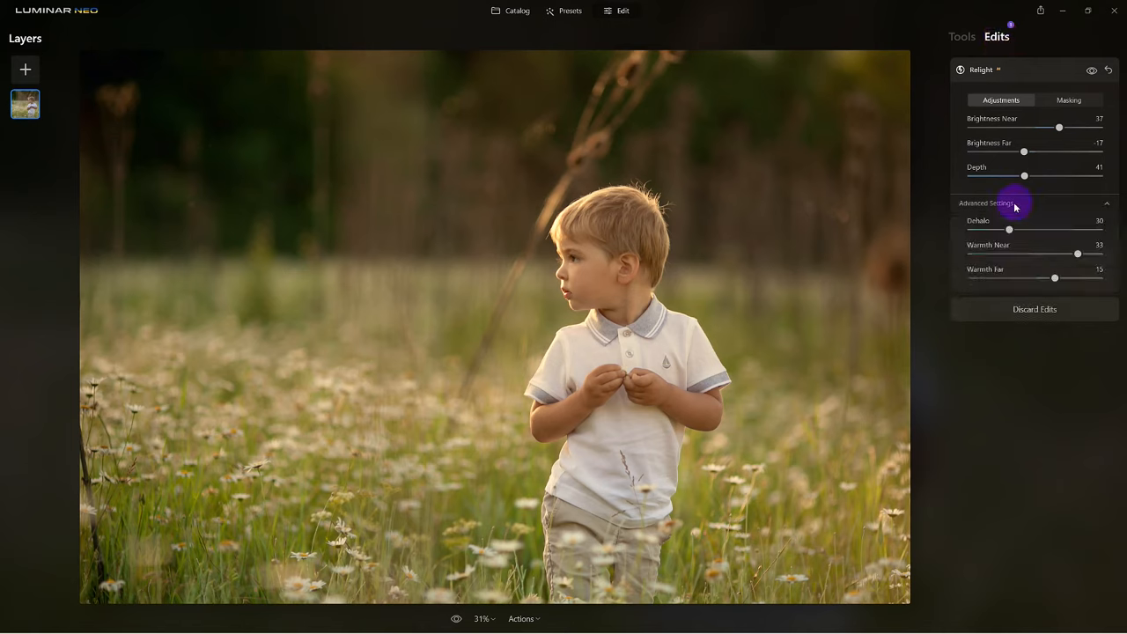